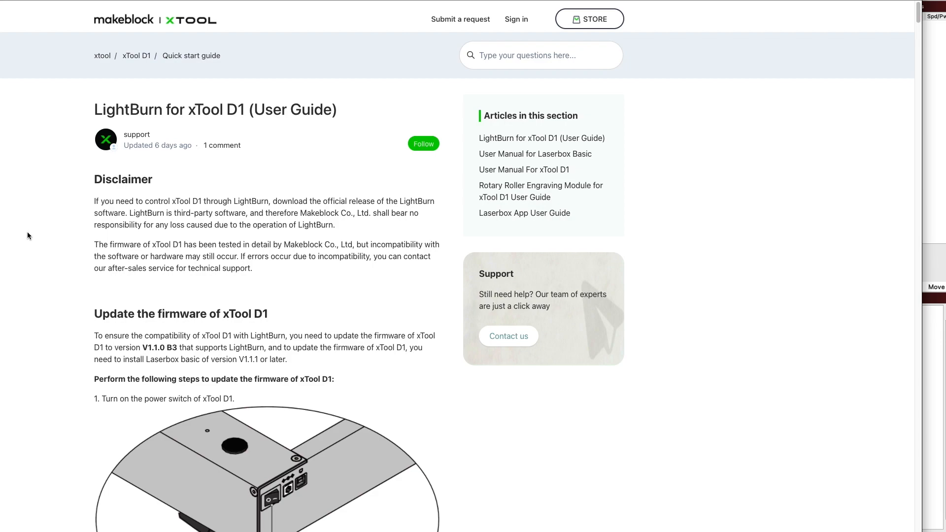
mouse_move(65, 242)
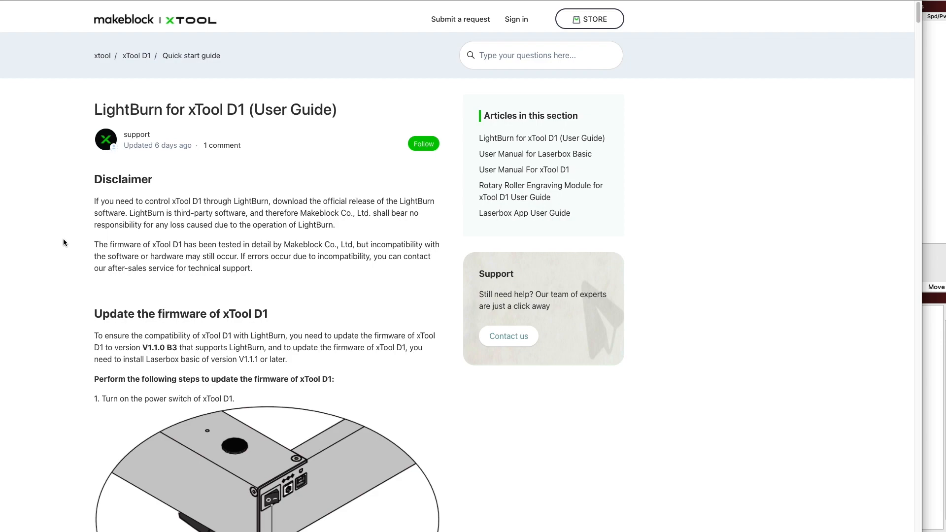
mouse_move(321, 268)
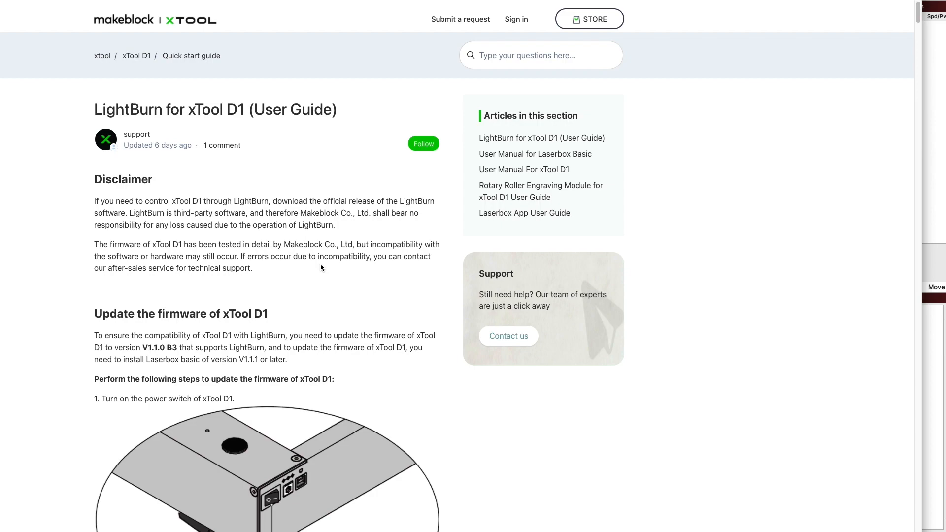
mouse_move(183, 391)
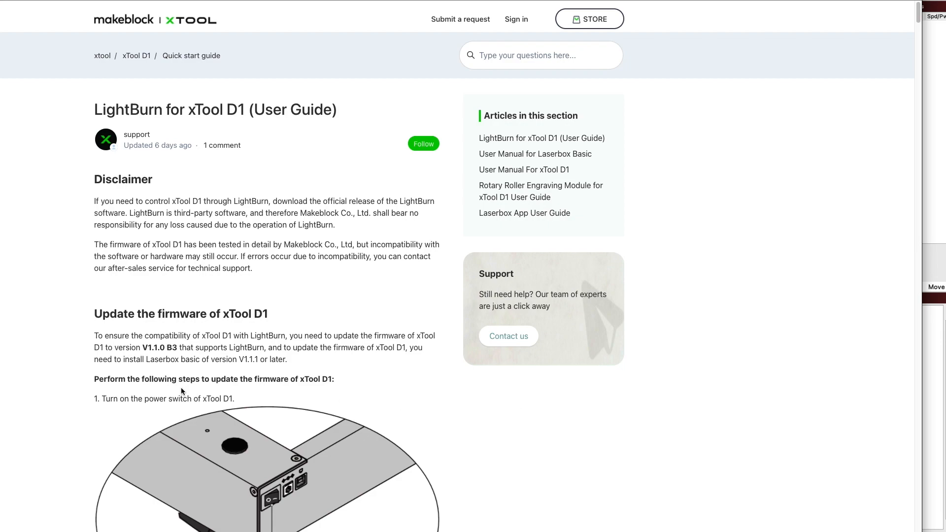
mouse_move(152, 356)
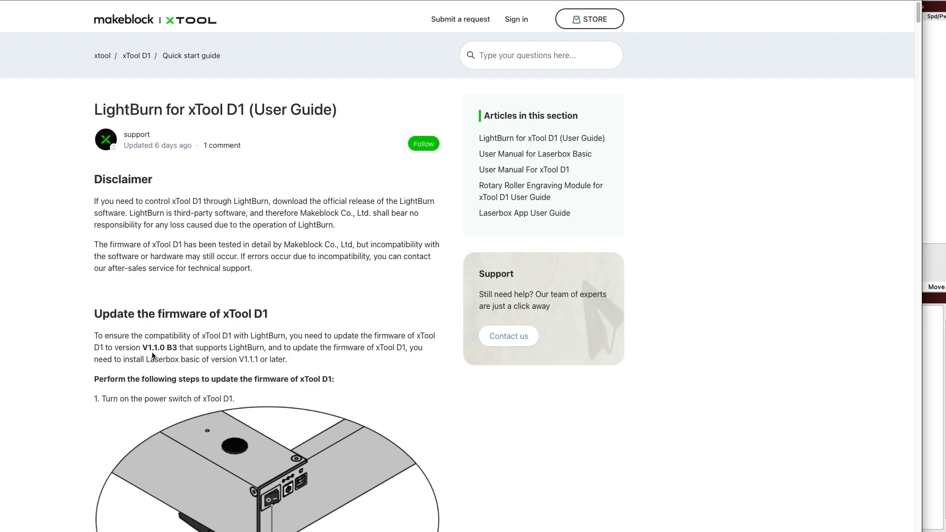
mouse_move(168, 356)
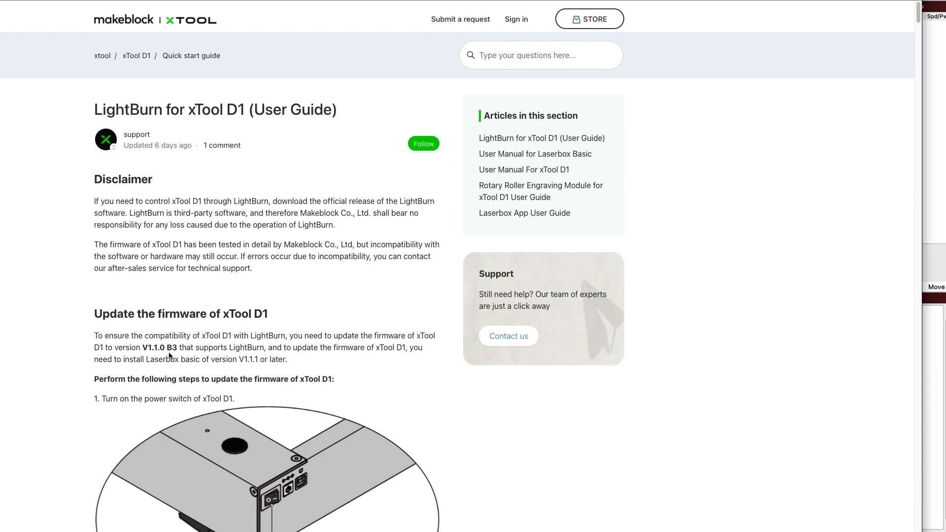
mouse_move(423, 426)
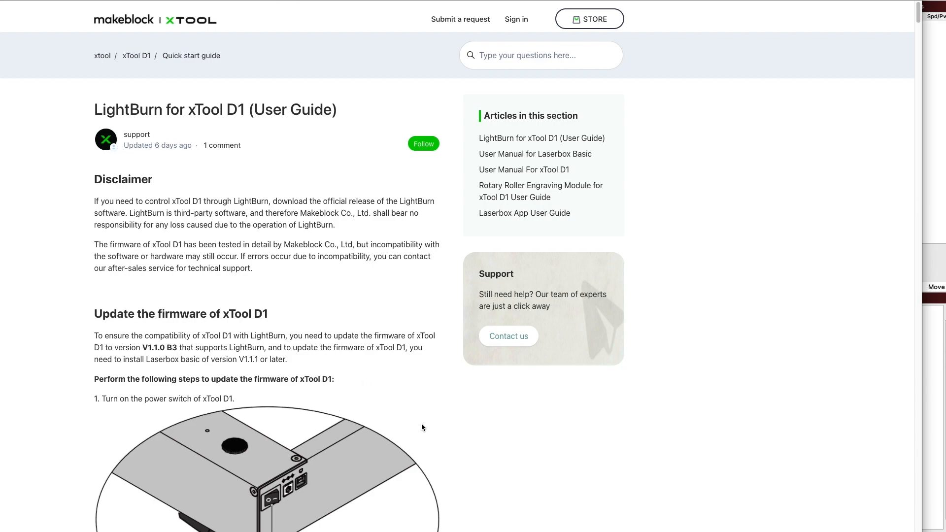
mouse_move(418, 423)
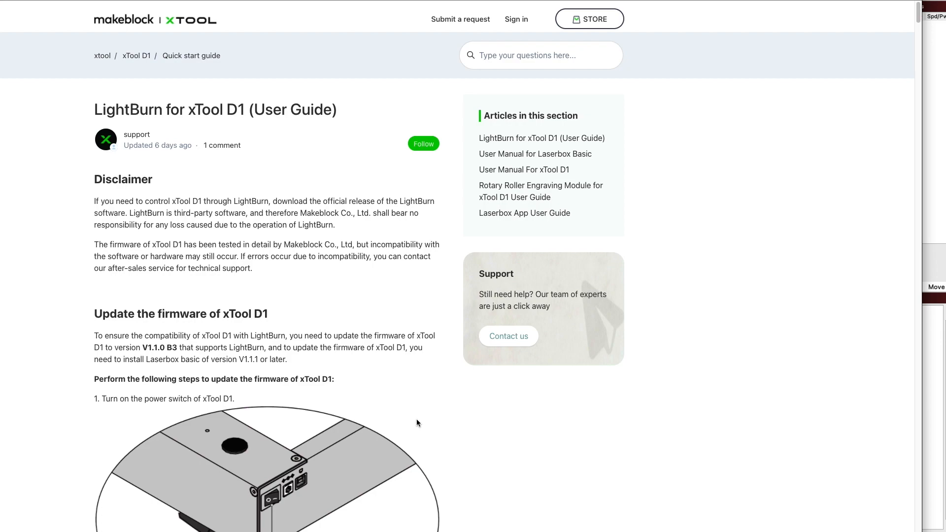
mouse_move(141, 382)
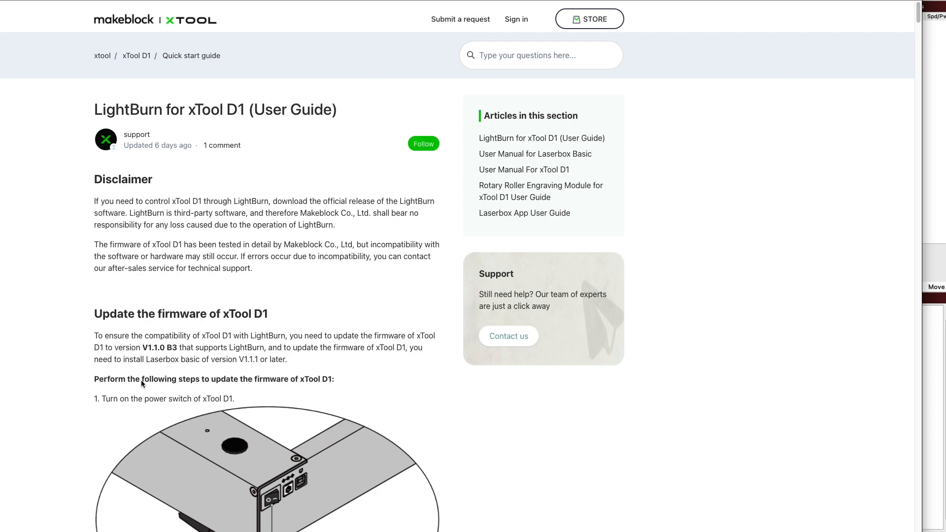
mouse_move(242, 405)
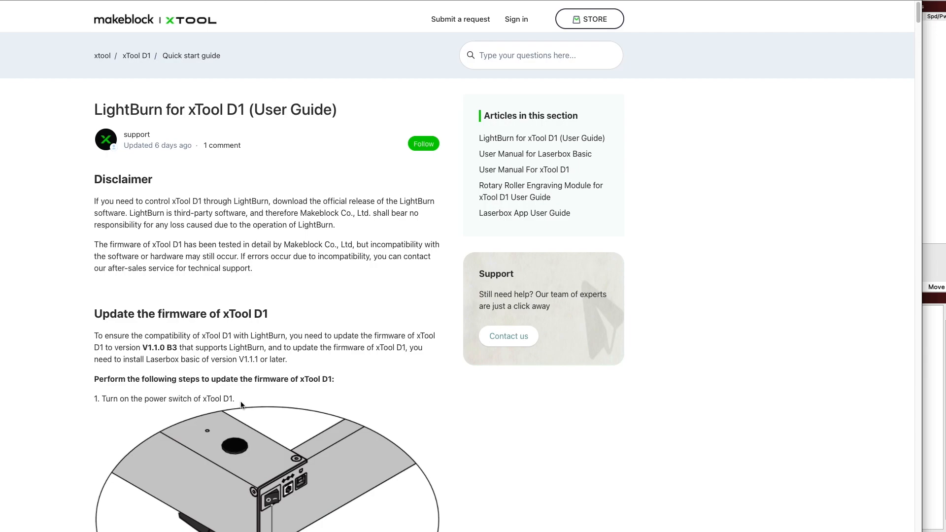
mouse_move(272, 423)
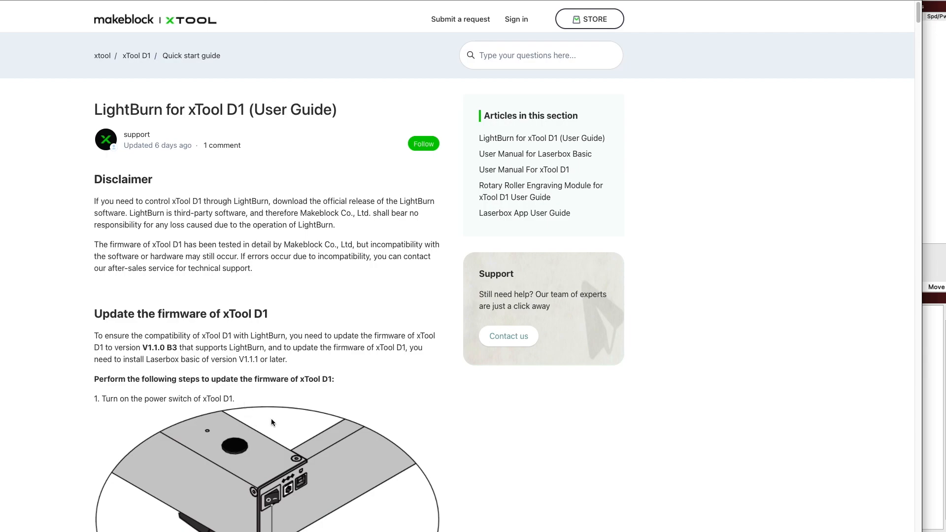
Step: Download the xTool_D1.lbdev file from the guide's 'Configure xTool D1 on LightBurn' section
scroll("down", 3)
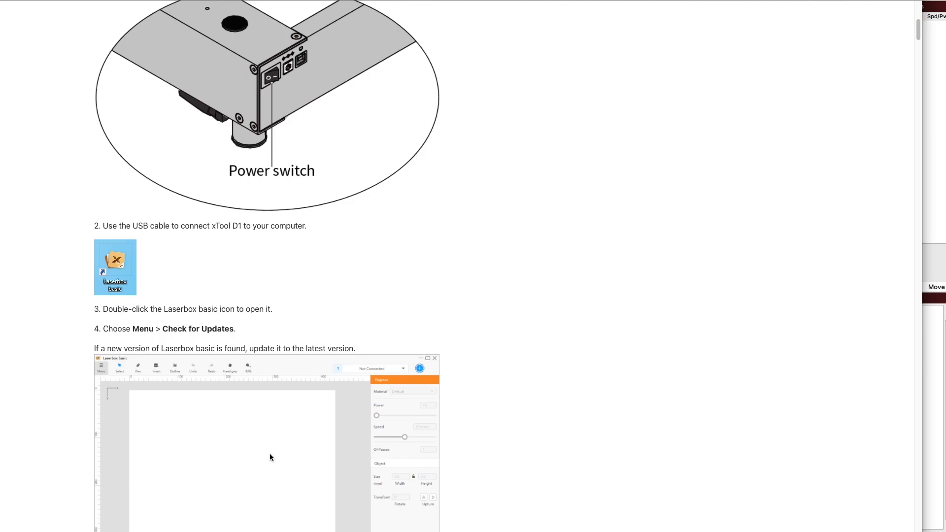
scroll("down", 3)
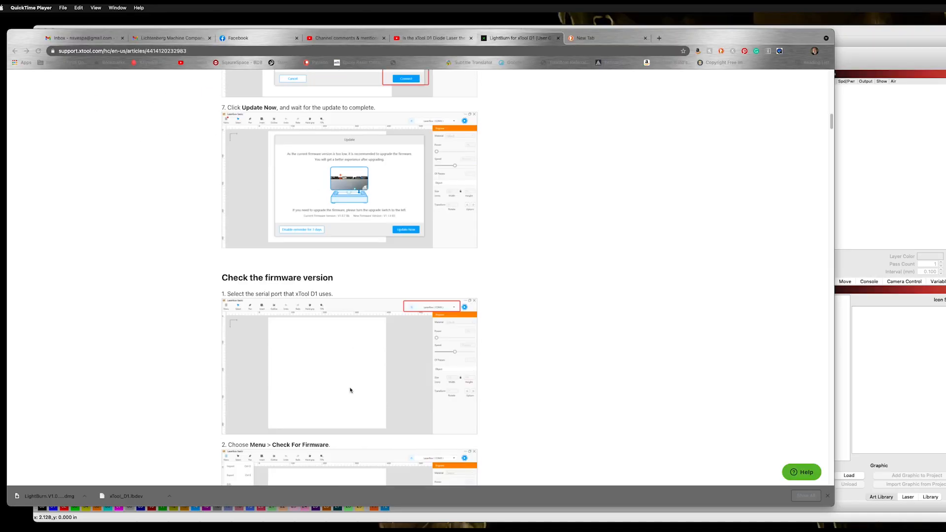
scroll("down", 3)
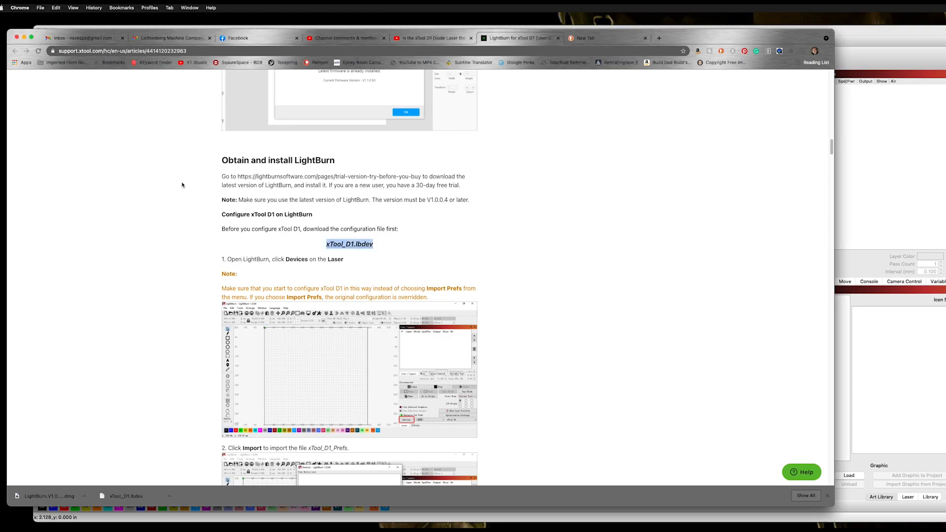
mouse_move(220, 235)
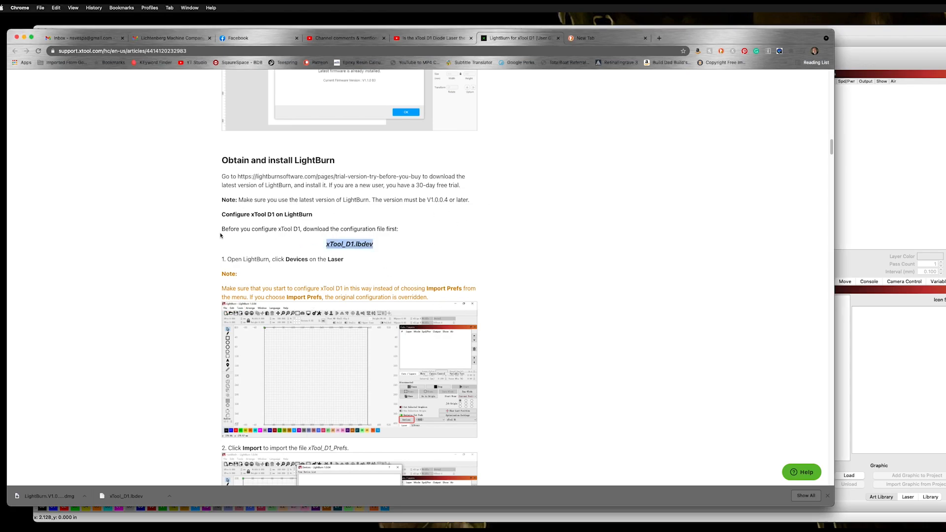
mouse_move(363, 245)
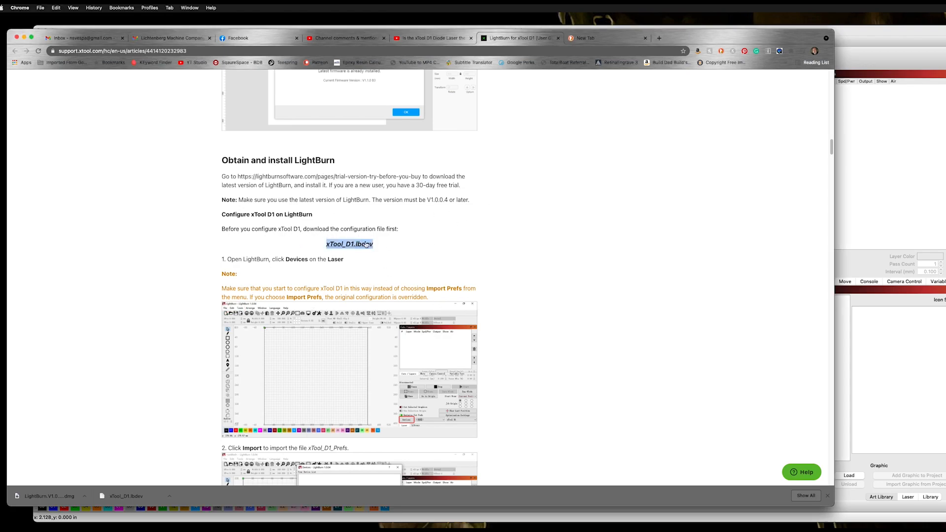
left_click(348, 243)
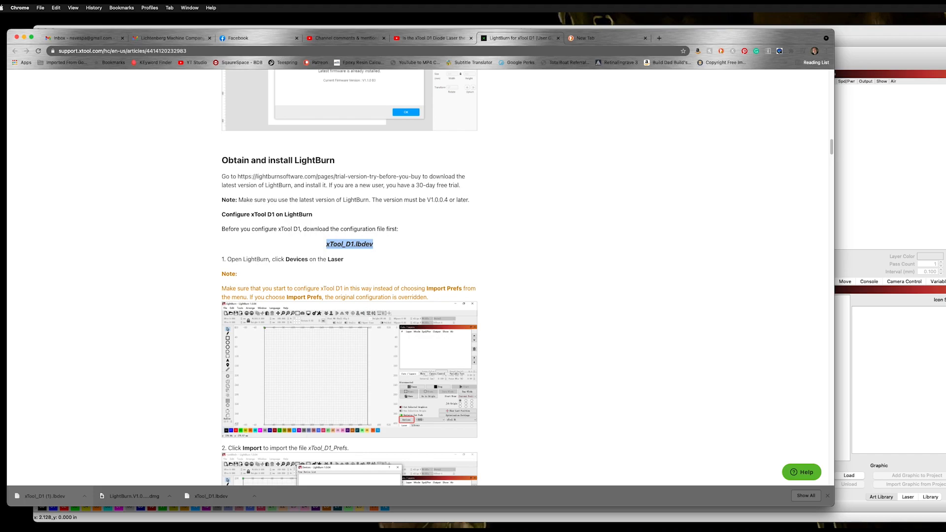
mouse_move(908, 388)
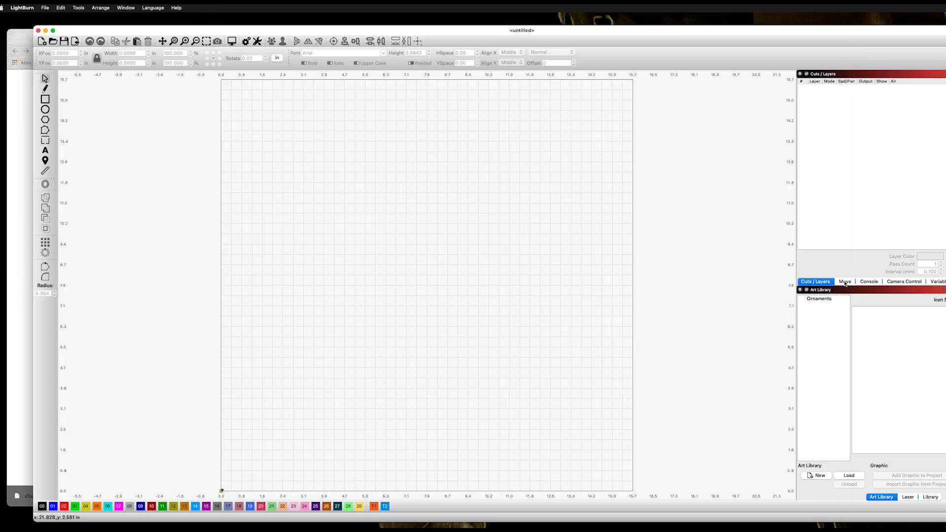
Step: Show the Laser panel and bring up the Devices dialog listing the lone GRBL entry
left_click(907, 497)
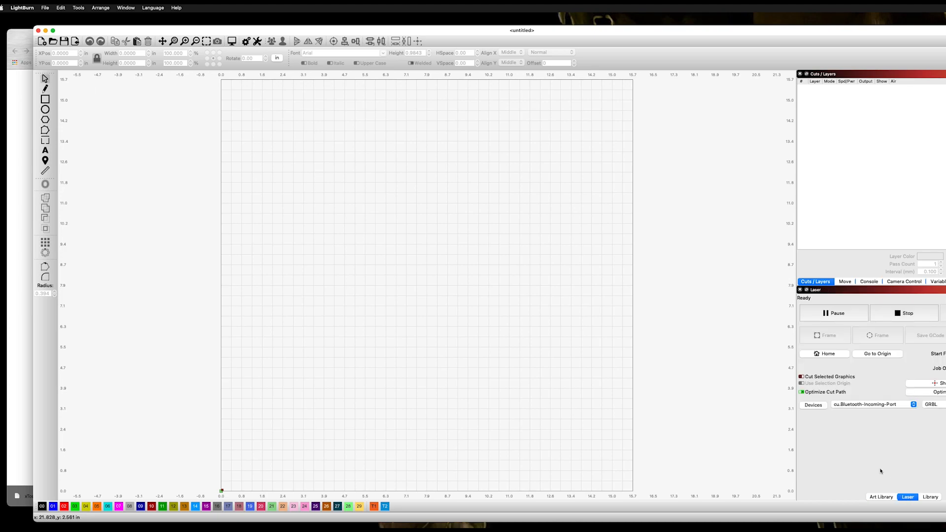
mouse_move(867, 404)
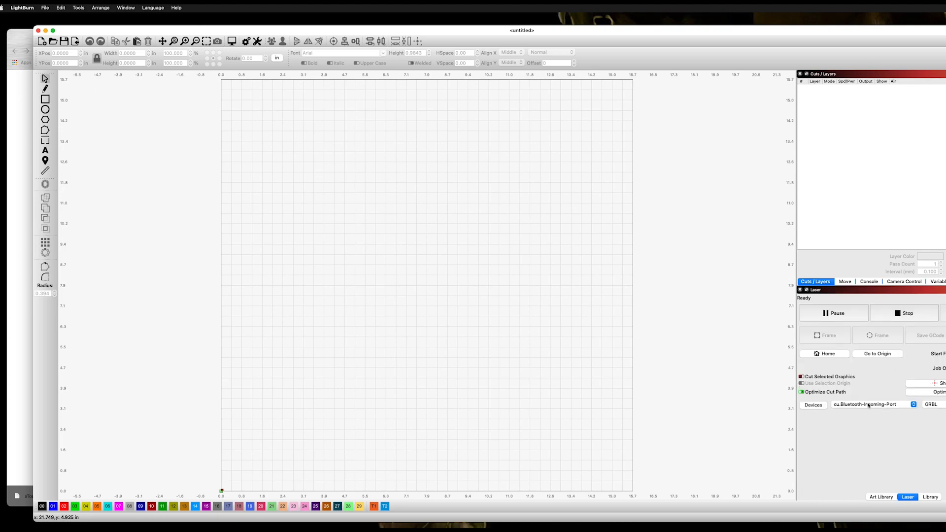
left_click(812, 404)
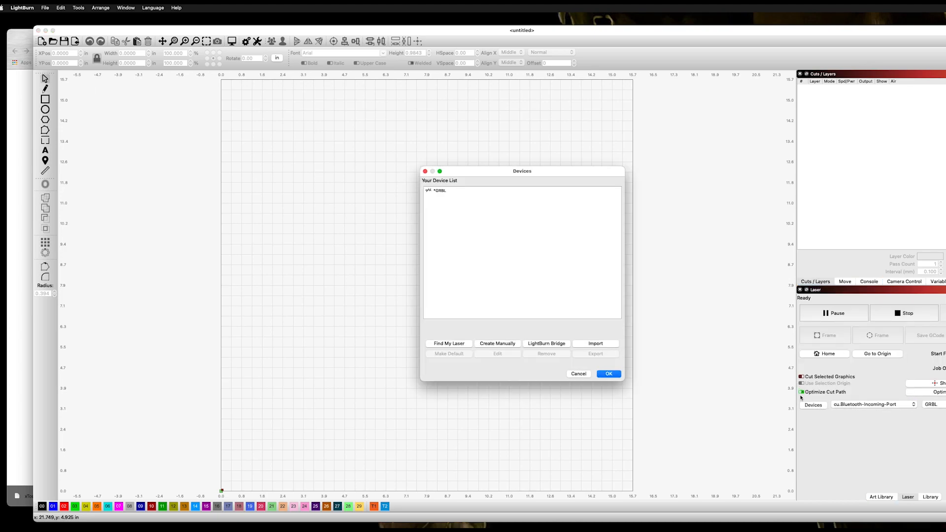
mouse_move(467, 255)
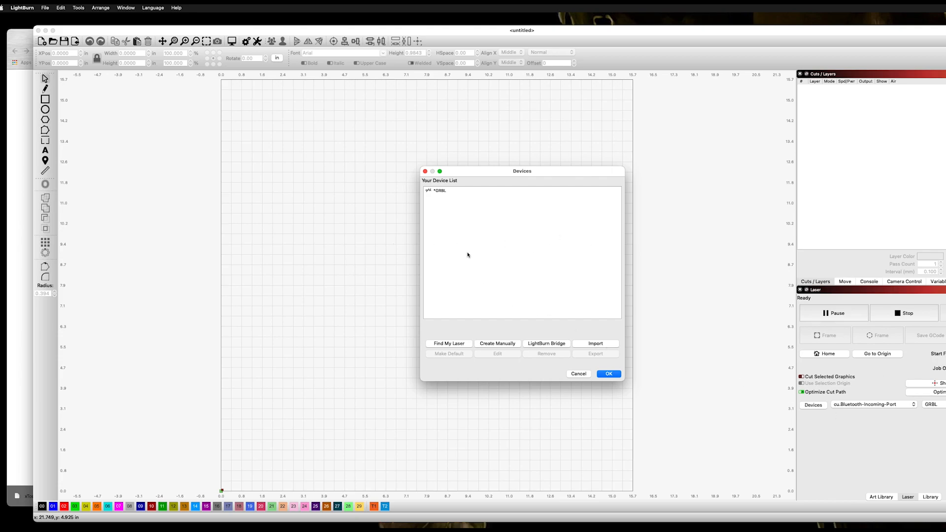
mouse_move(449, 346)
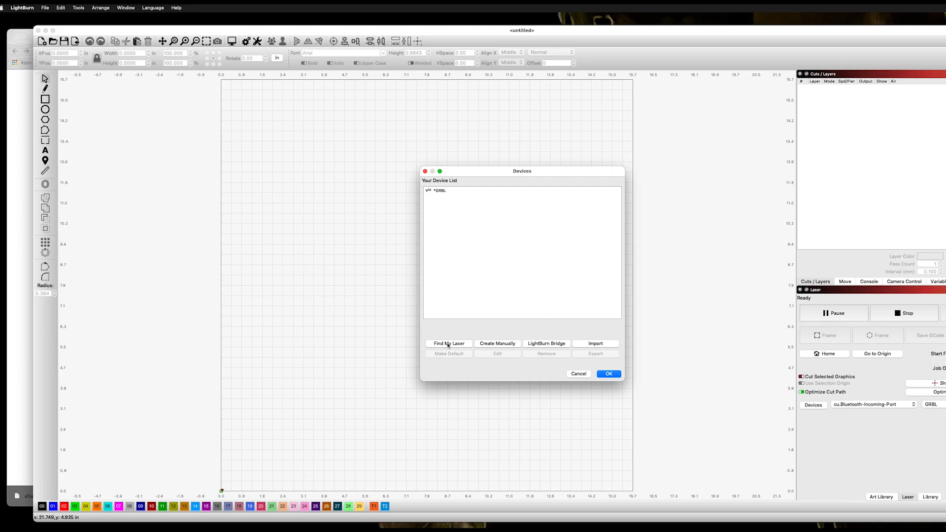
mouse_move(490, 349)
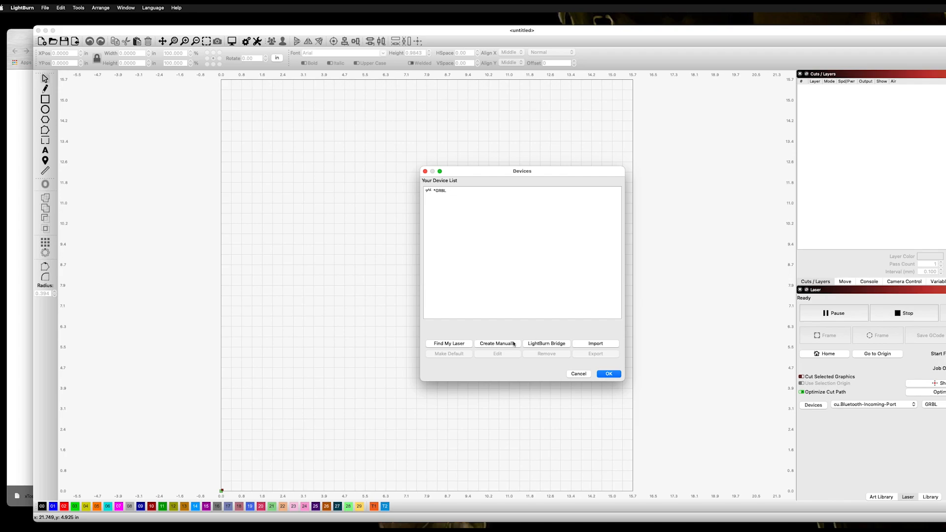
mouse_move(594, 344)
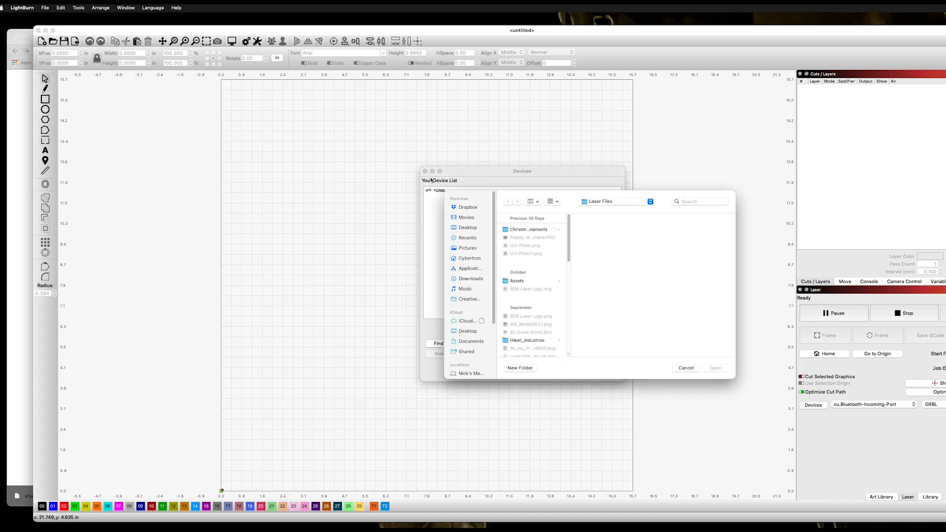
Step: Import xTool_D1 (1).lbdev from the Desktop as a new 432mm x 406mm device profile
left_click(467, 227)
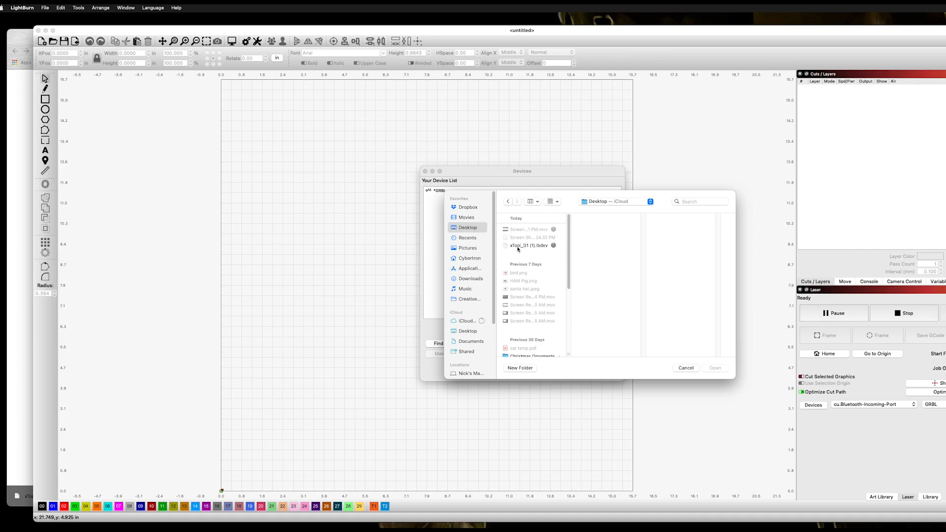
left_click(528, 246)
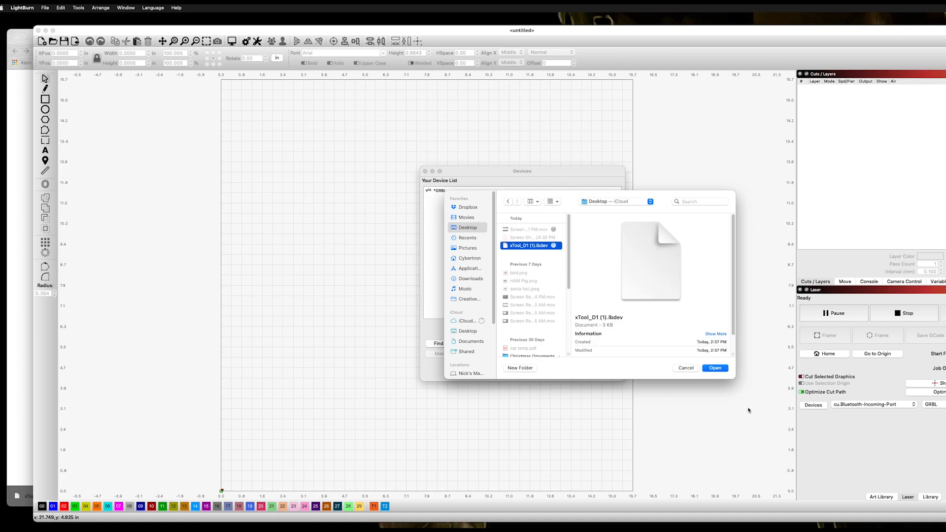
left_click(716, 367)
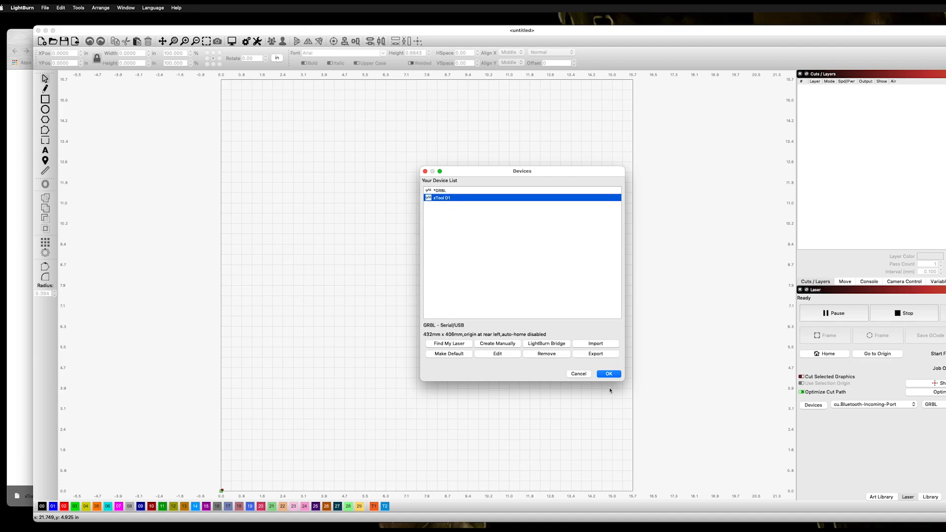
Step: Review the xTool D1 profile keeping GRBL, Serial/USB, 17in x 16in, rear-left origin, and close Devices
left_click(497, 342)
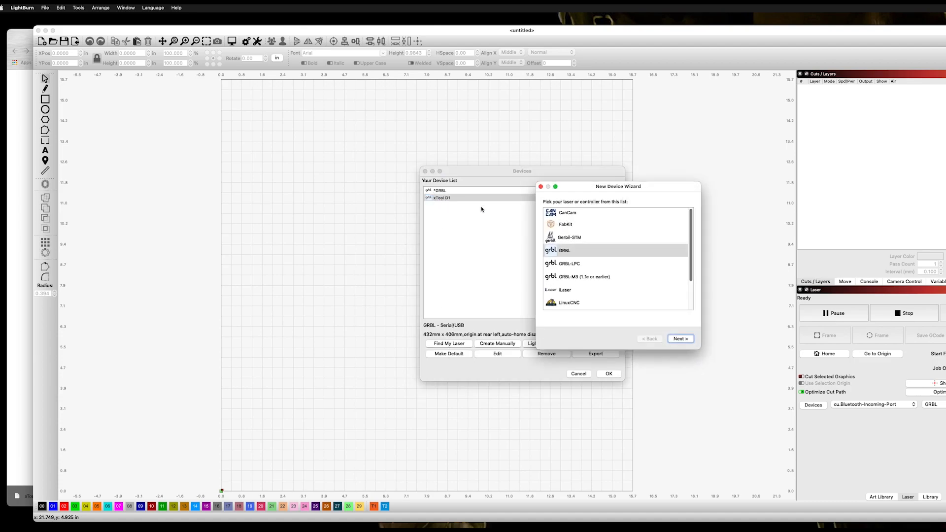
left_click(679, 338)
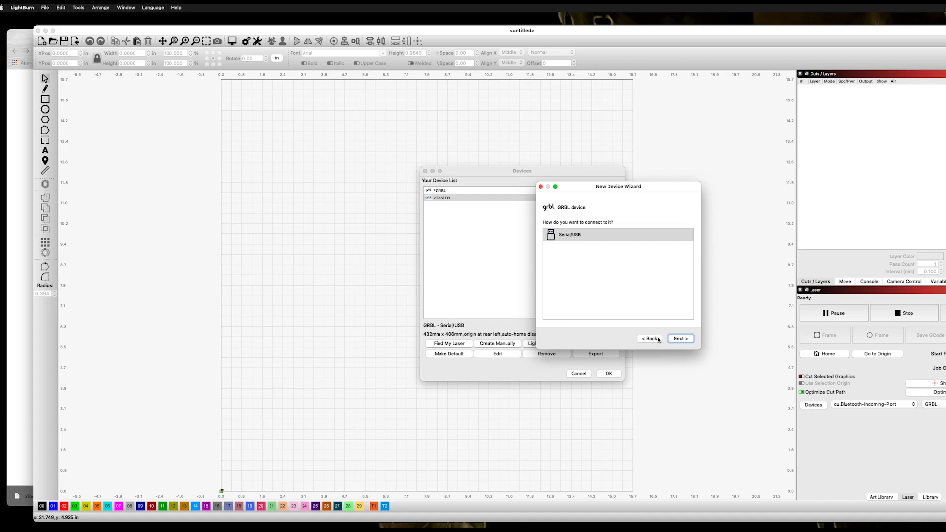
left_click(680, 338)
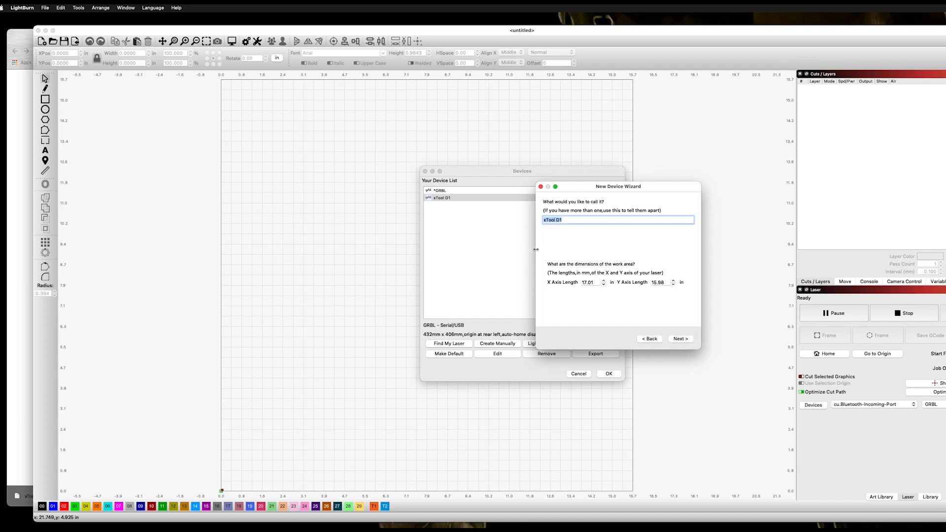
mouse_move(561, 232)
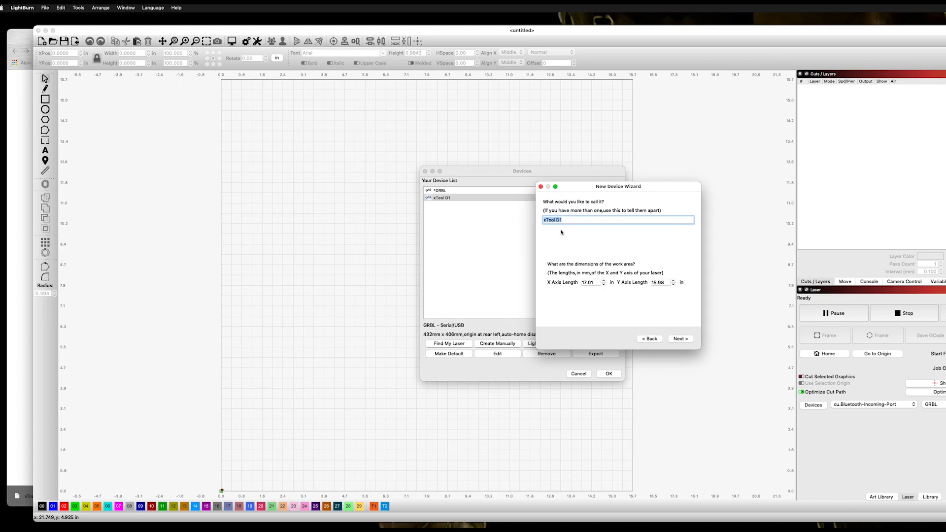
left_click(679, 338)
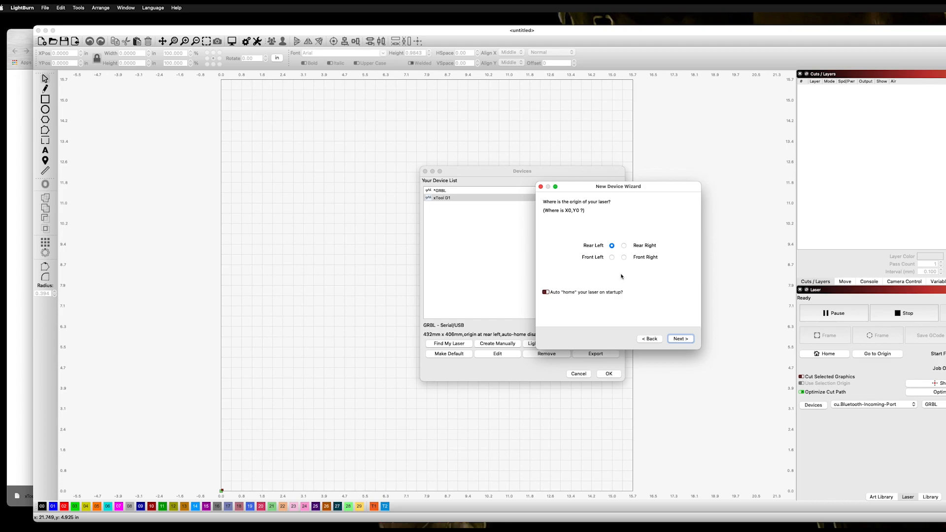
mouse_move(567, 241)
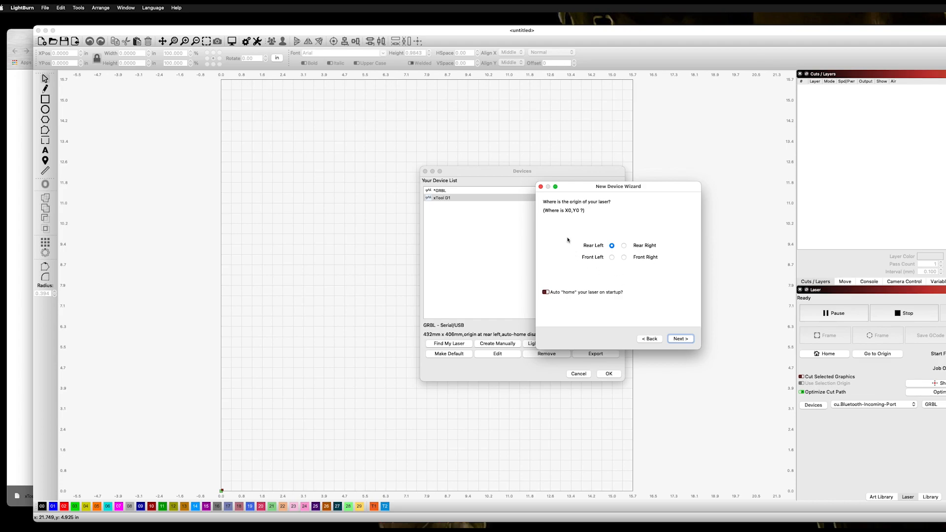
mouse_move(605, 235)
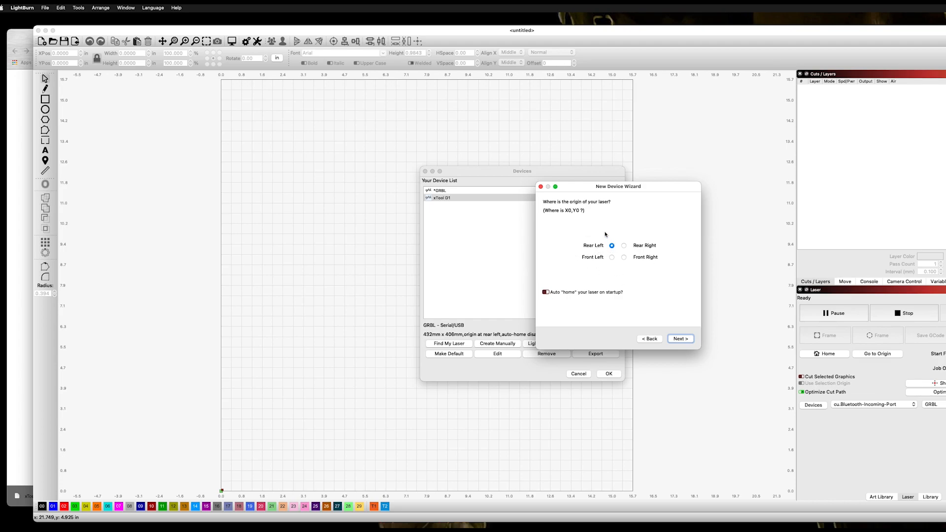
mouse_move(513, 270)
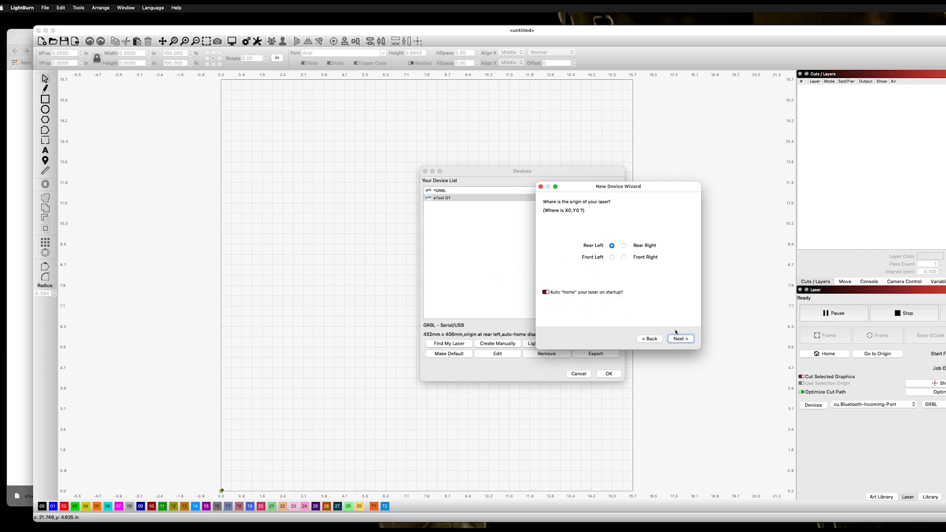
left_click(680, 338)
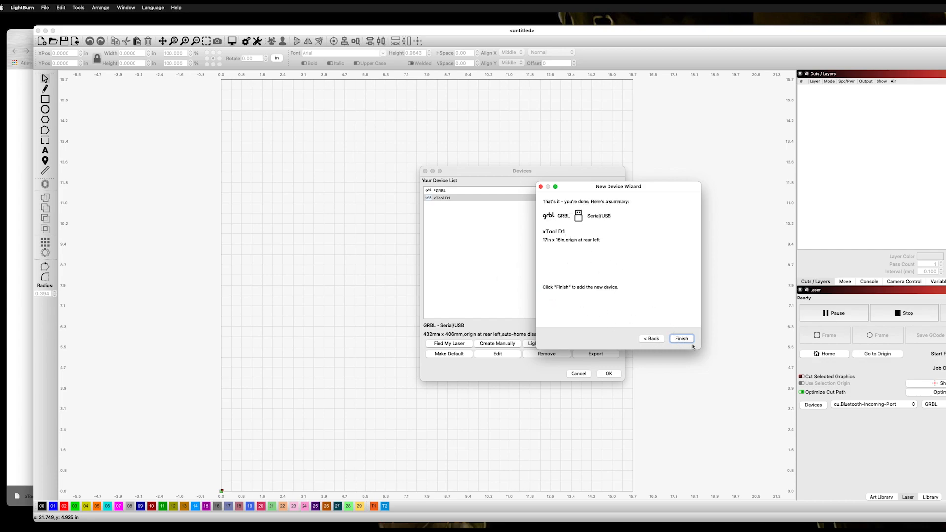
left_click(680, 338)
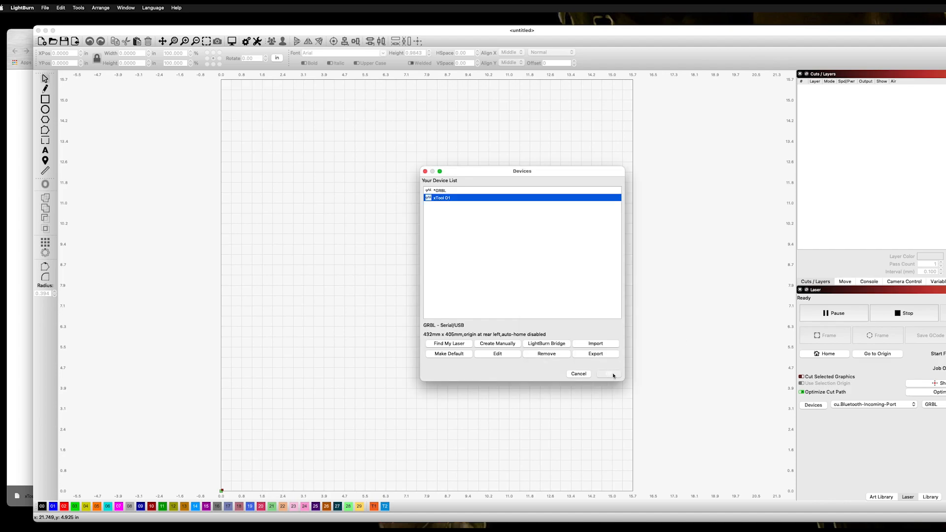
left_click(608, 373)
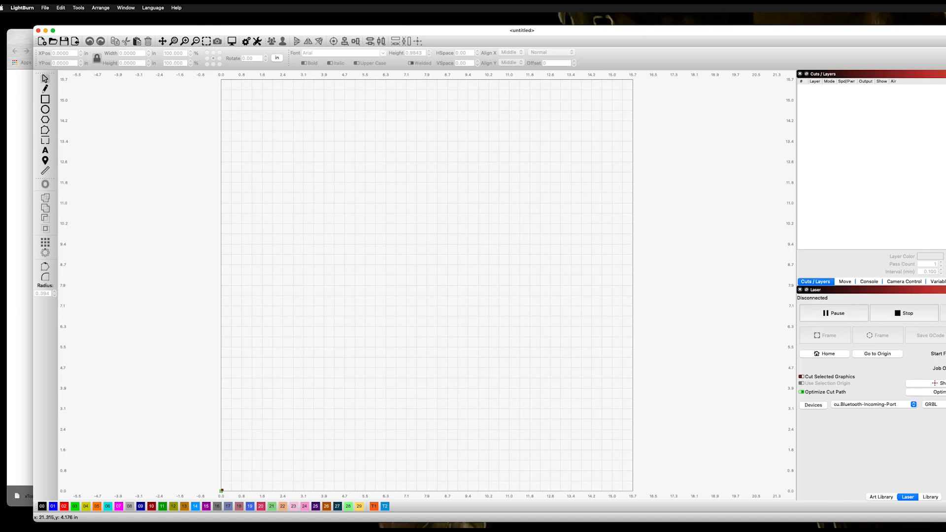
left_click(23, 7)
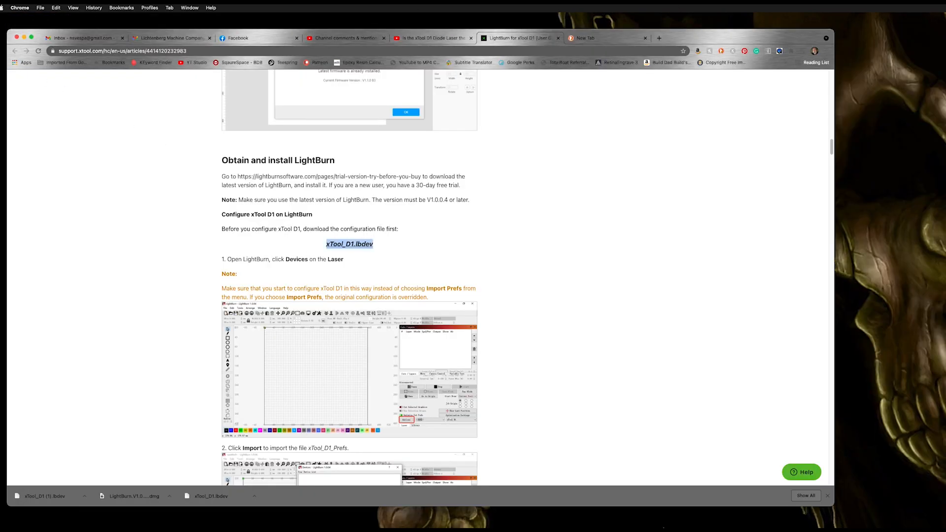
mouse_move(599, 518)
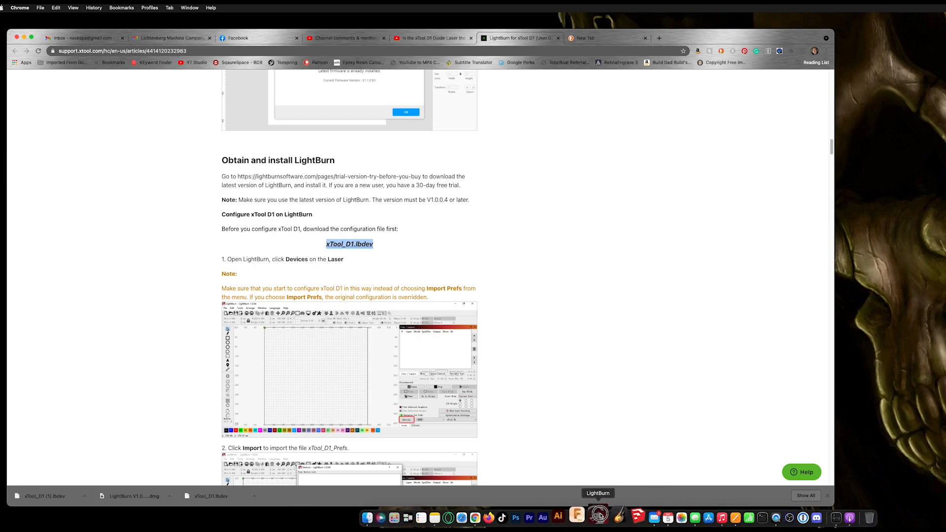
left_click(598, 517)
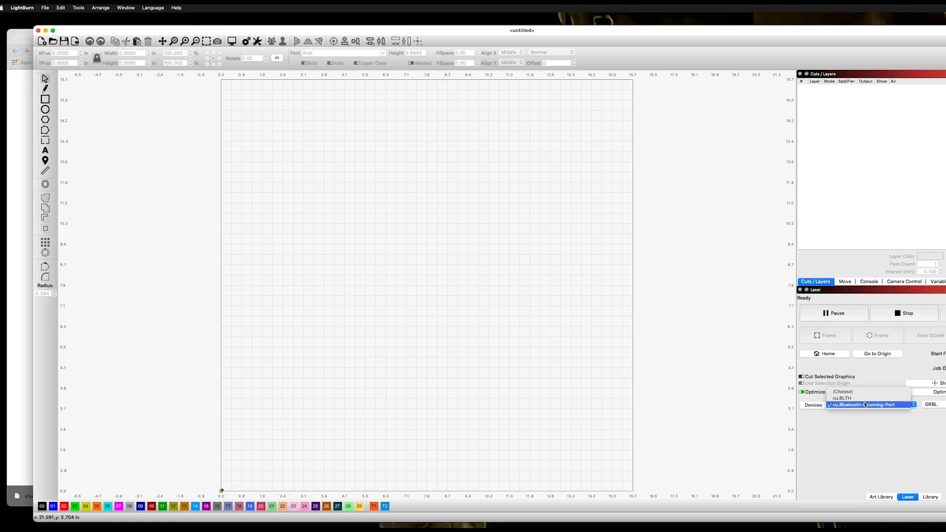
Step: Make xTool D1 the active device in the Laser panel's device dropdown
left_click(869, 404)
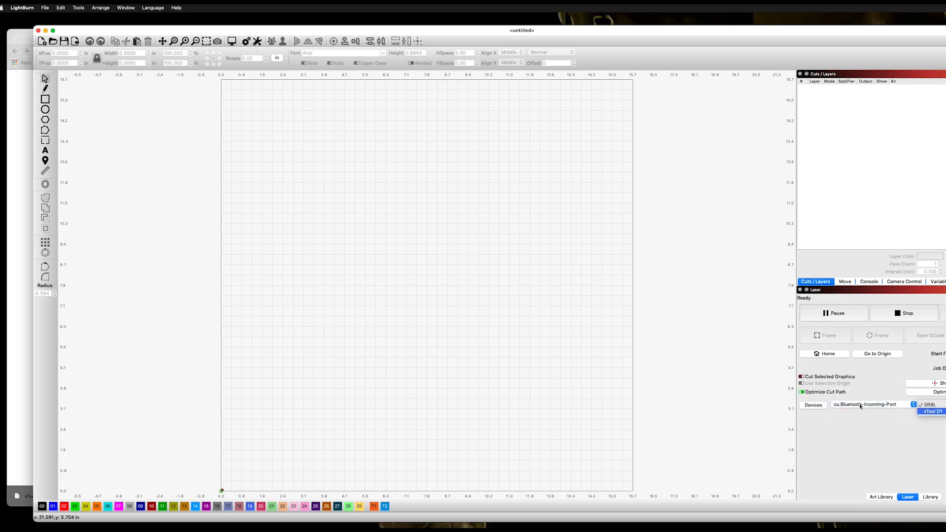
left_click(867, 404)
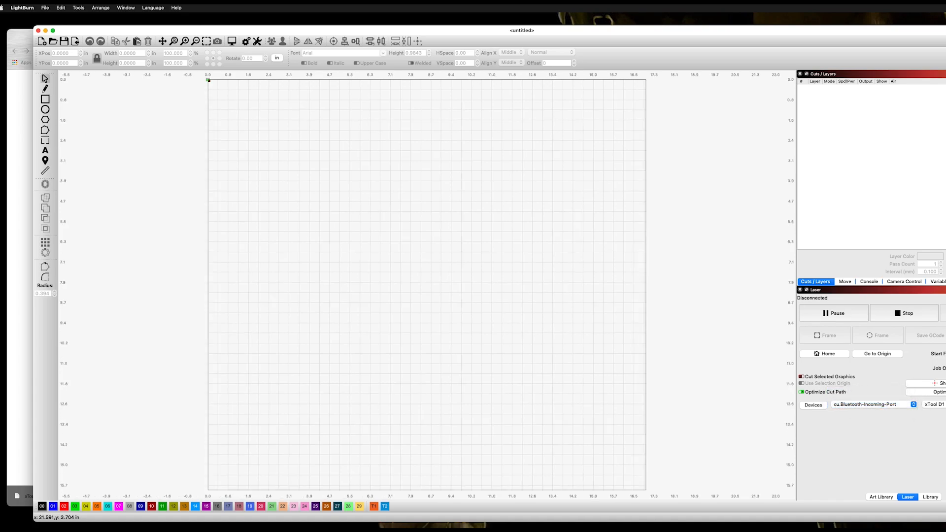
mouse_move(427, 214)
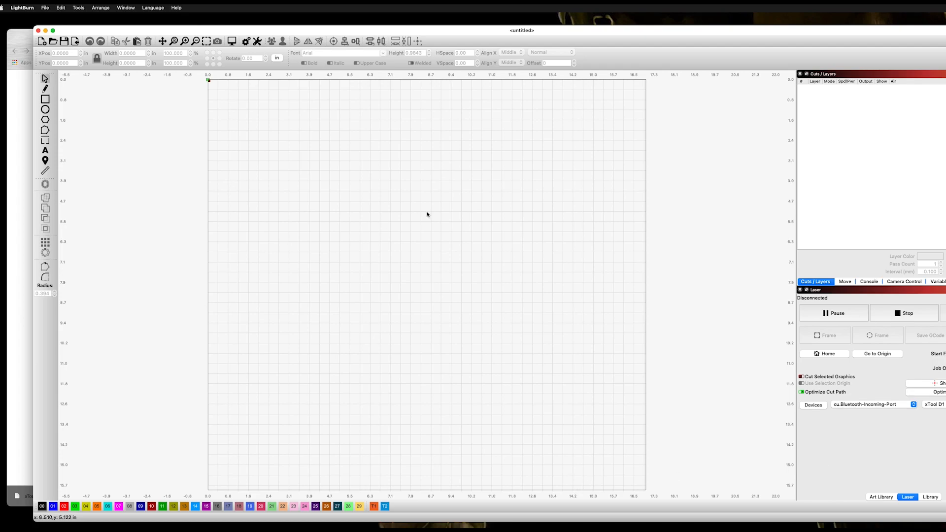
mouse_move(206, 227)
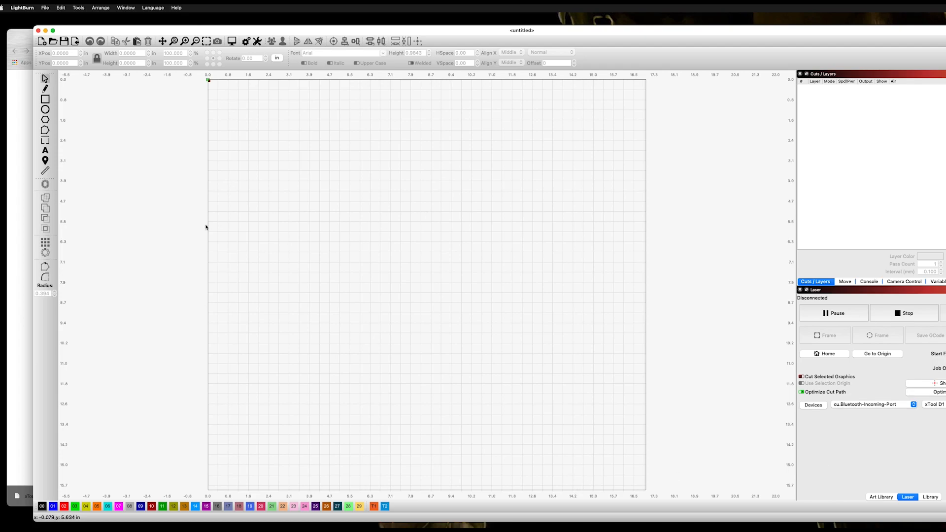
mouse_move(381, 274)
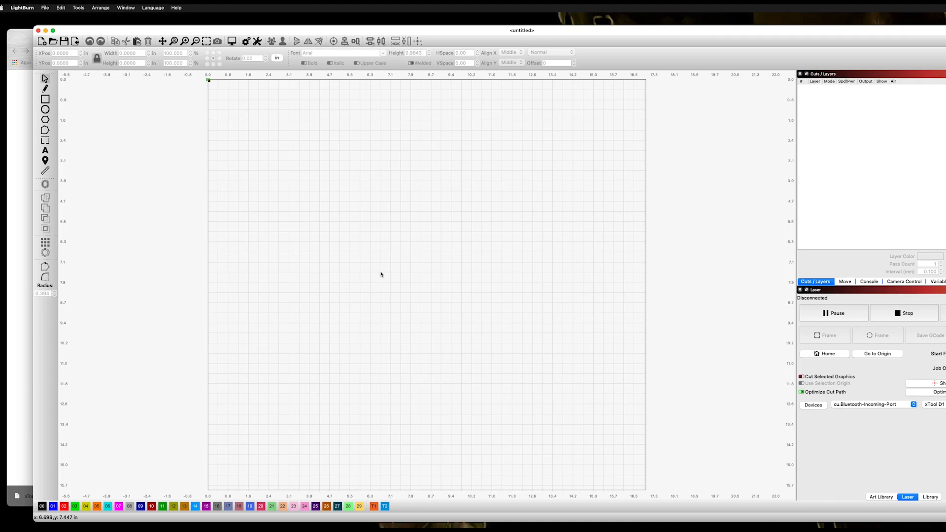
mouse_move(77, 145)
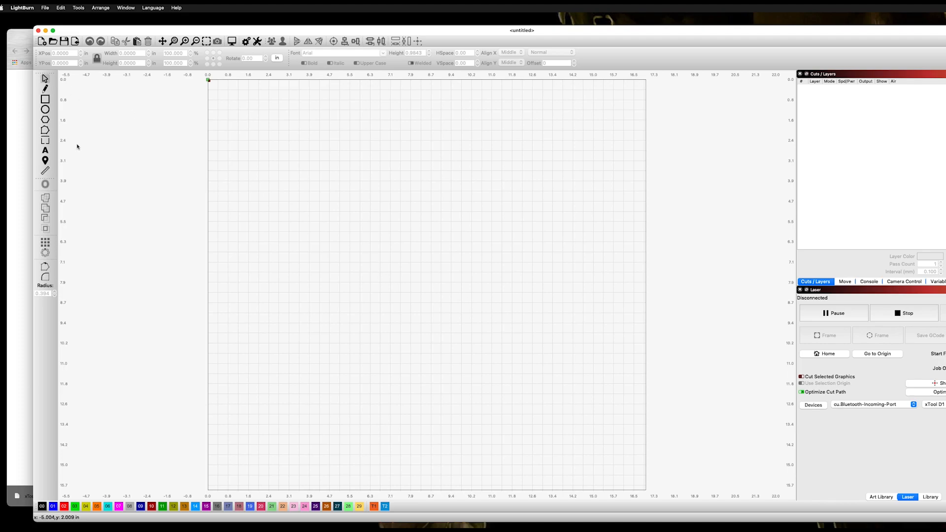